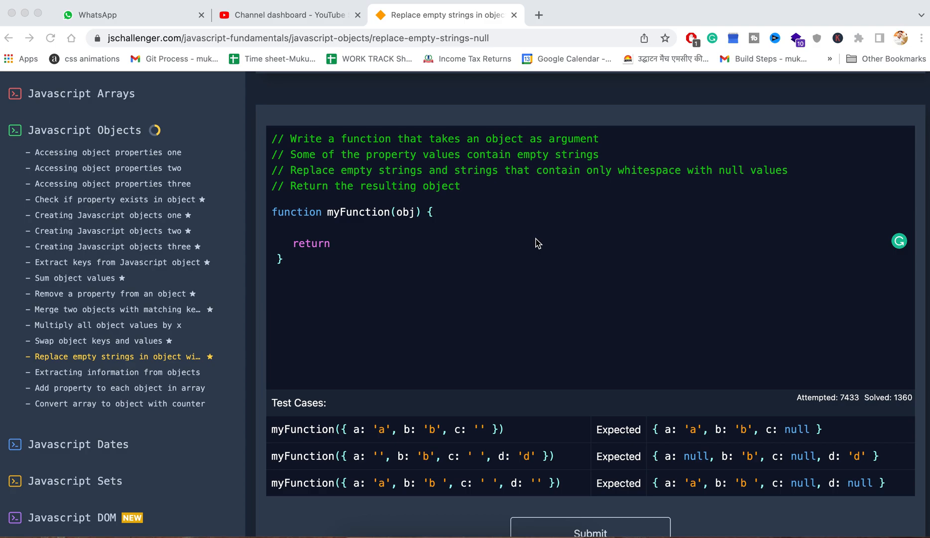
mouse_move(500, 234)
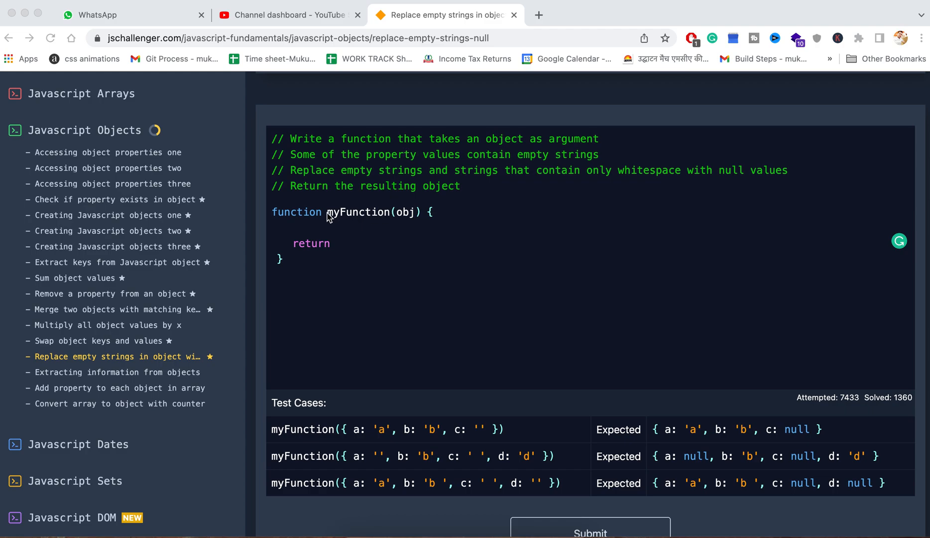
mouse_move(387, 182)
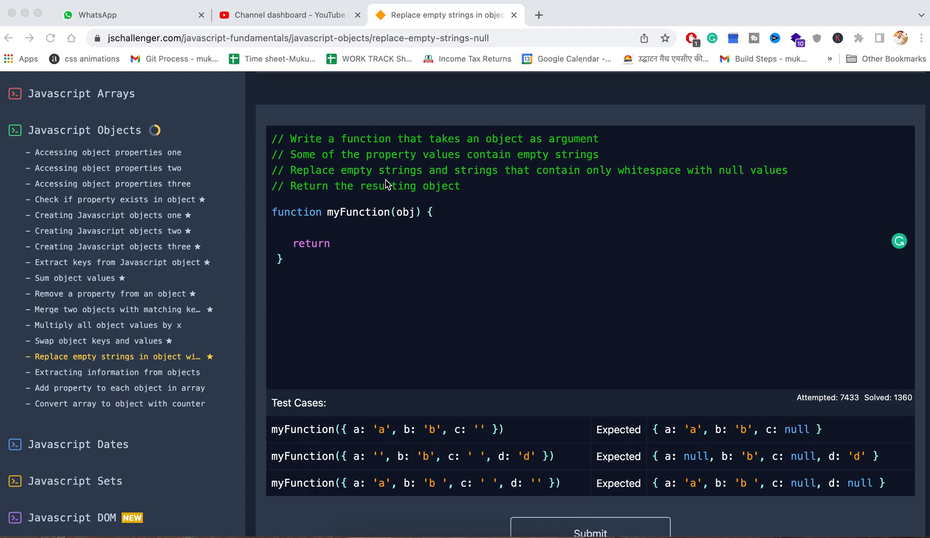
mouse_move(428, 443)
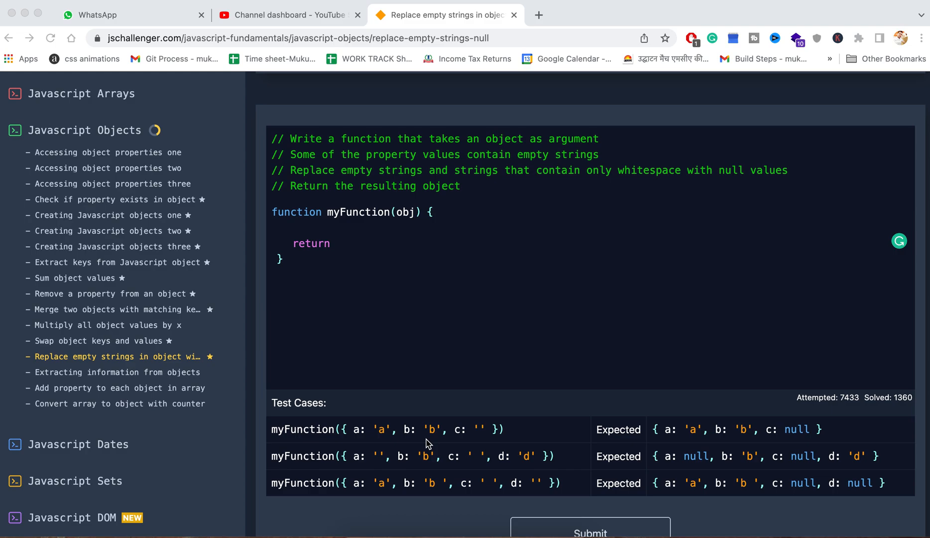
mouse_move(342, 437)
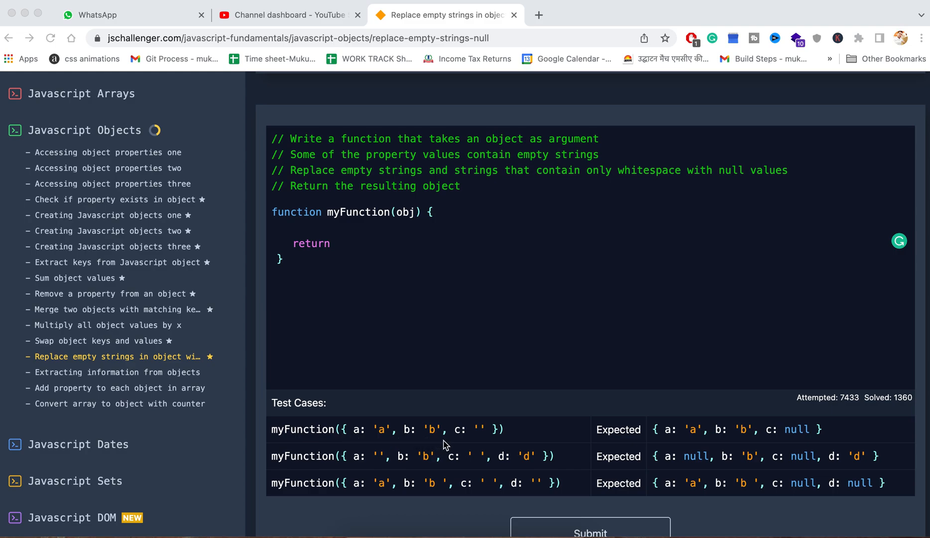
mouse_move(495, 445)
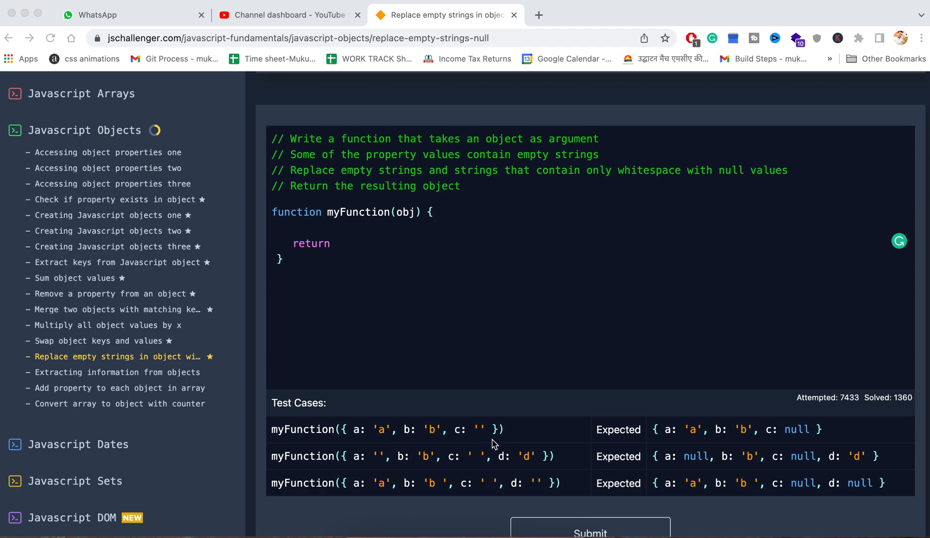
mouse_move(392, 441)
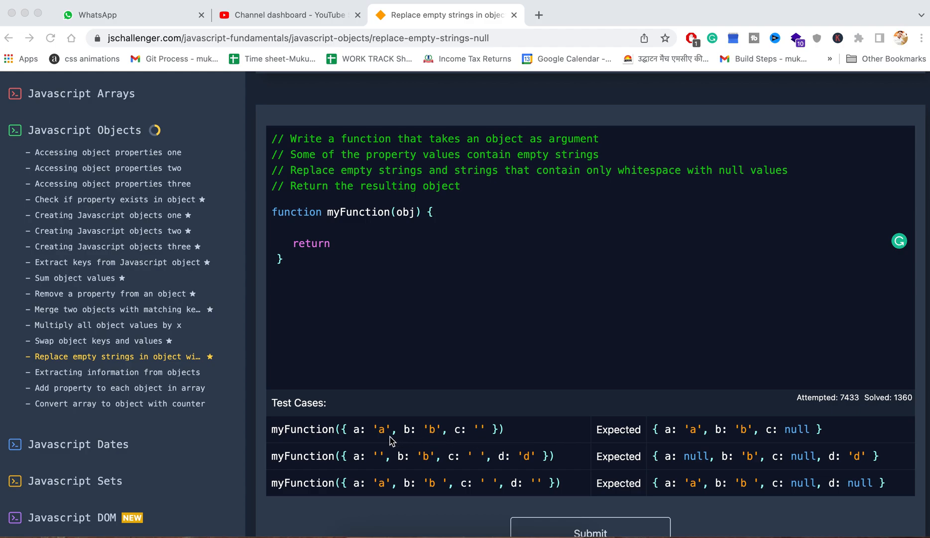
mouse_move(401, 440)
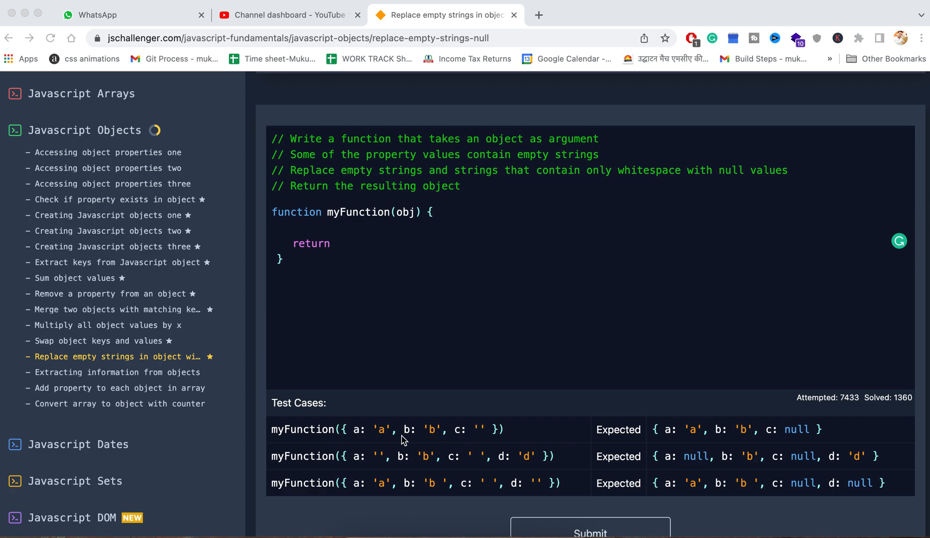
mouse_move(470, 448)
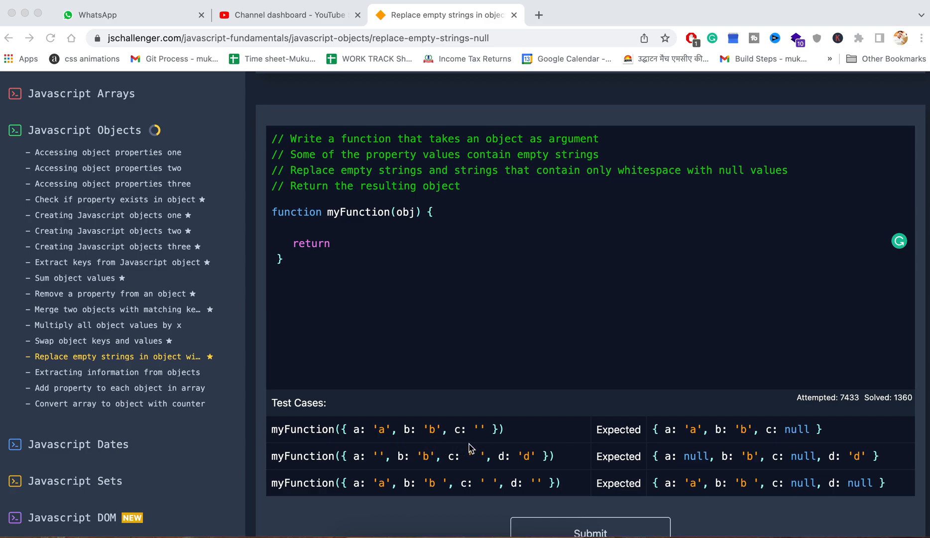
mouse_move(482, 456)
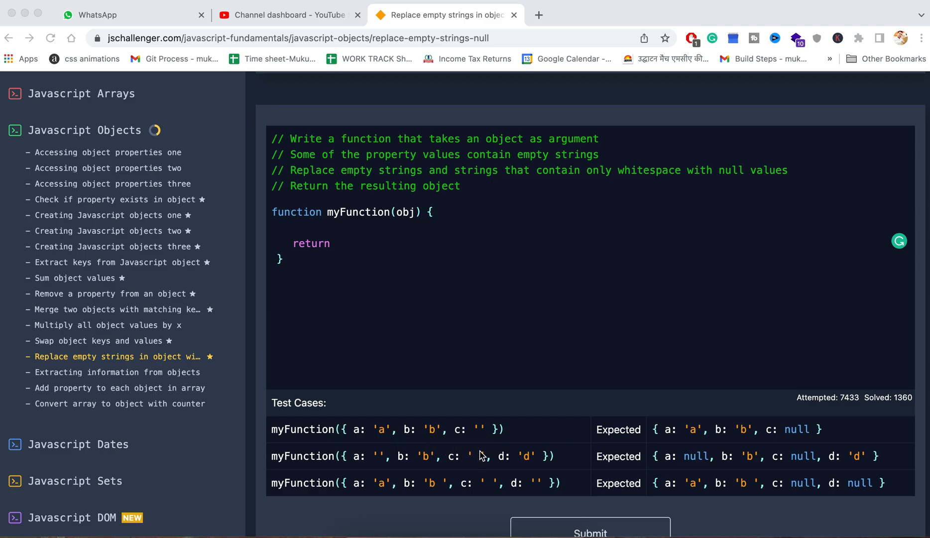
mouse_move(479, 462)
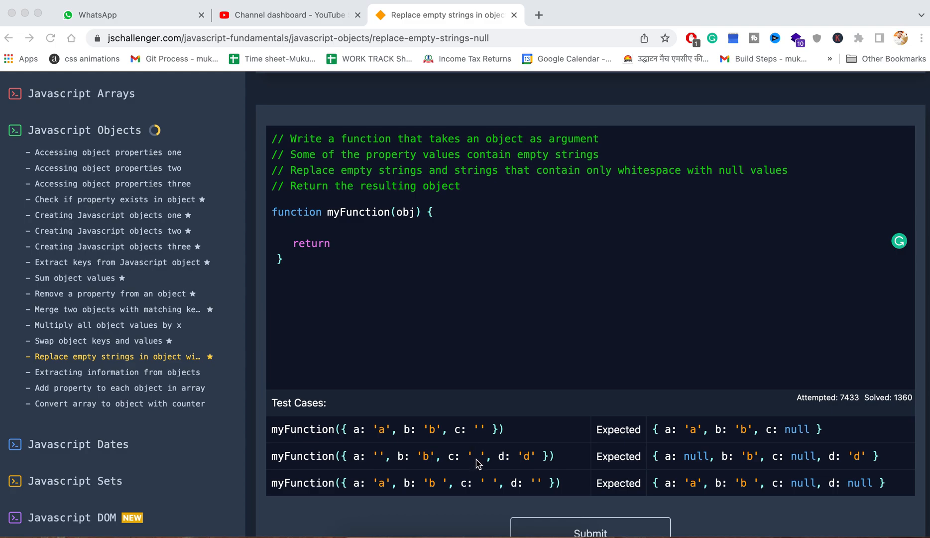
mouse_move(708, 433)
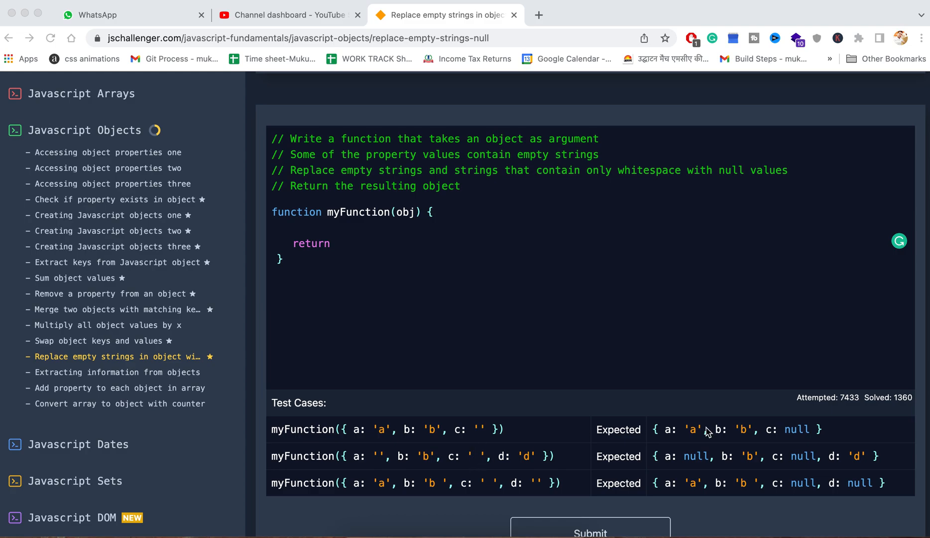
mouse_move(786, 448)
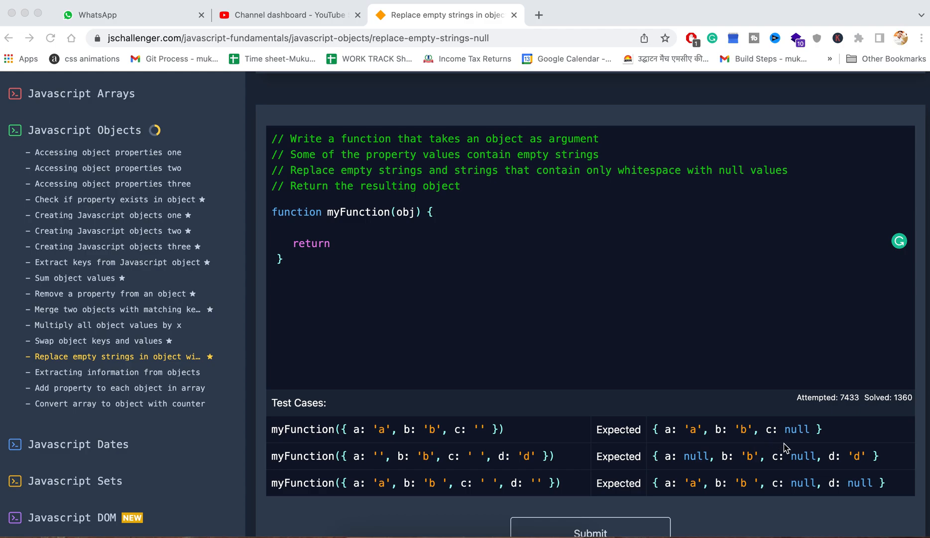
mouse_move(404, 179)
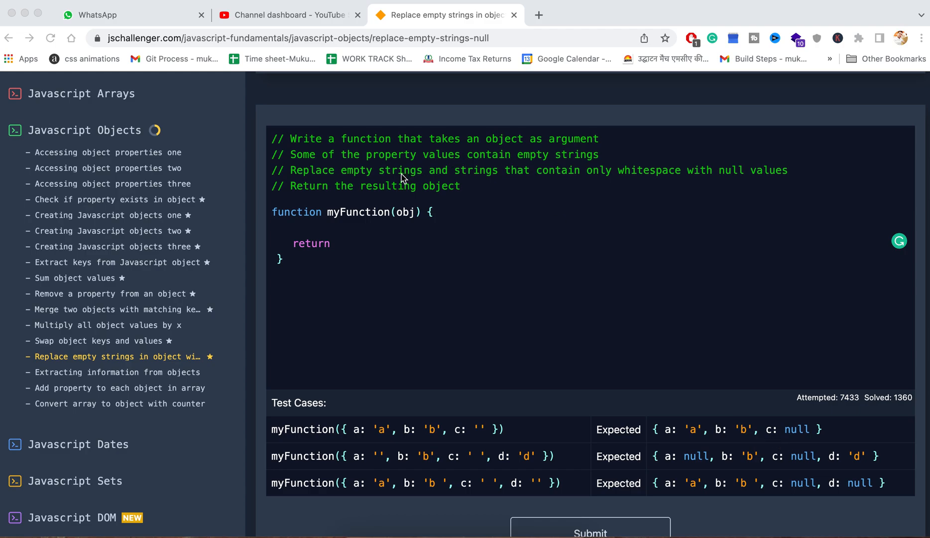
mouse_move(358, 175)
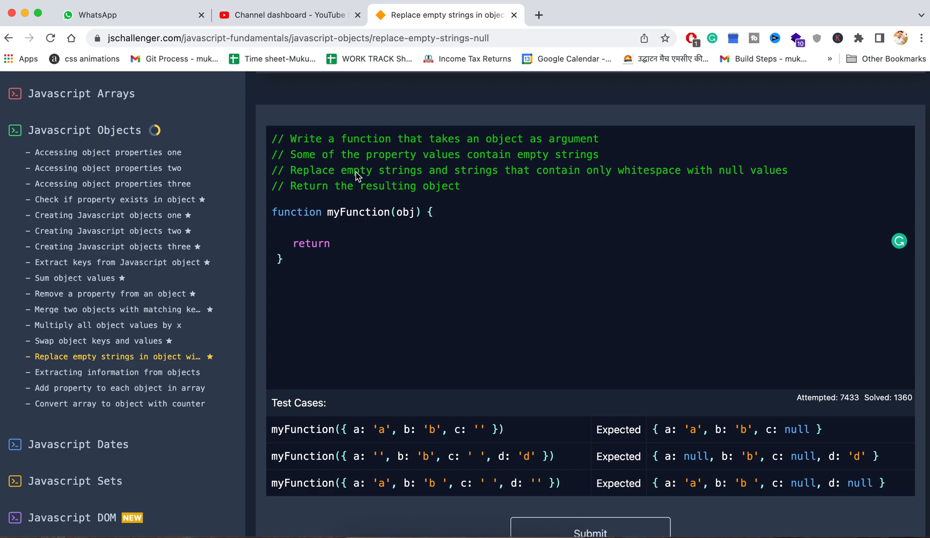
mouse_move(656, 471)
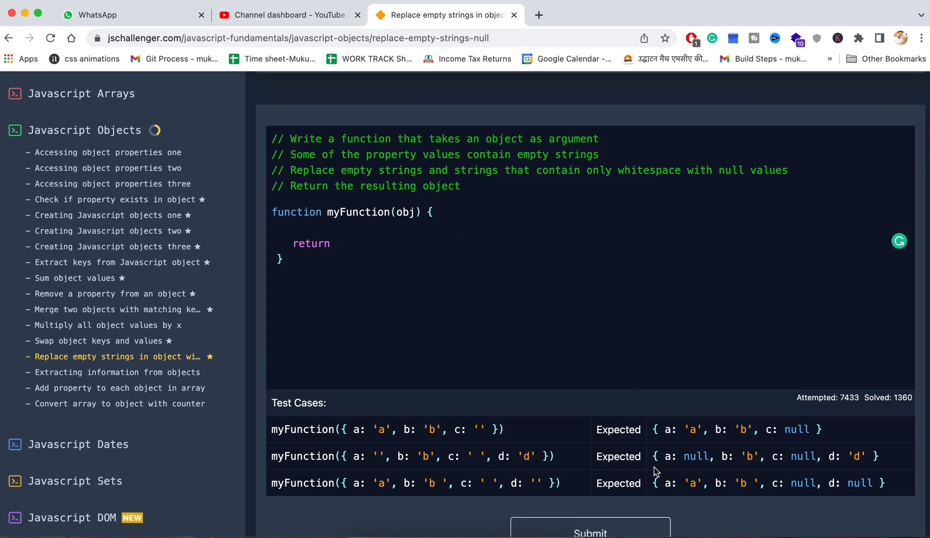
Step: Declare let t={} and a for(let i in obj){} loop inside myFunction's body
click(324, 230)
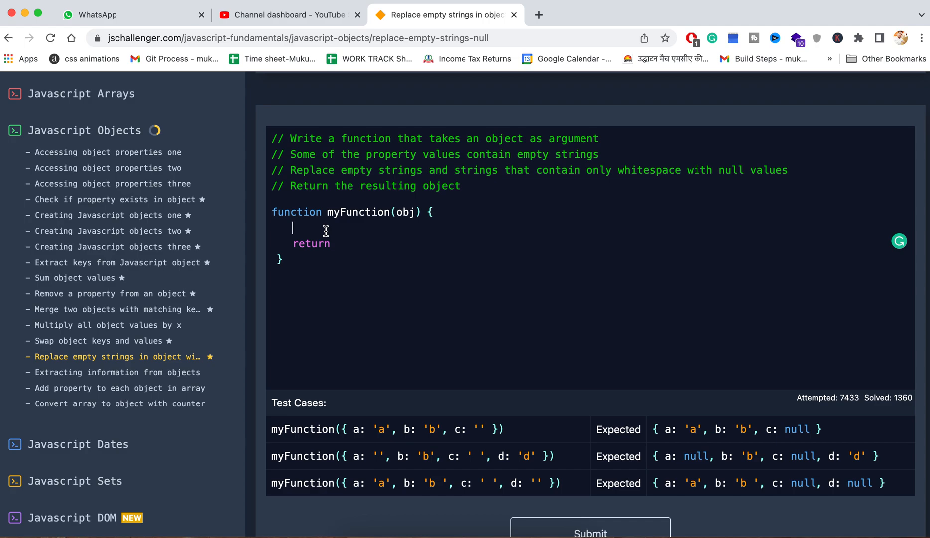
text(l)
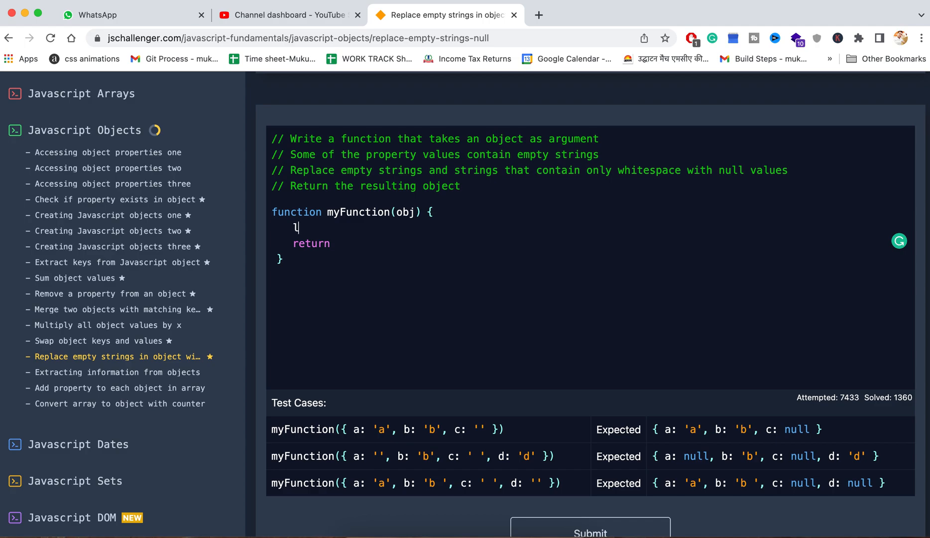
text(et t=)
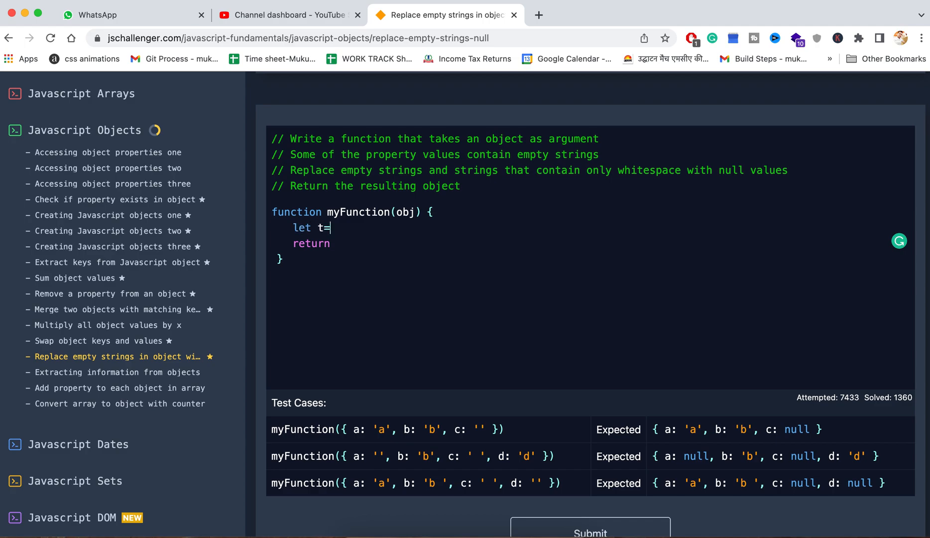
text({})
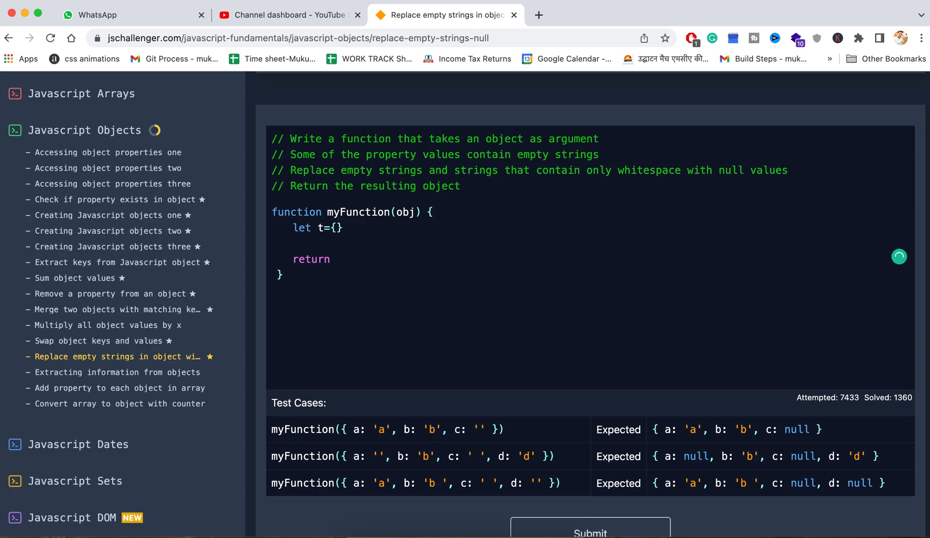
text(for())
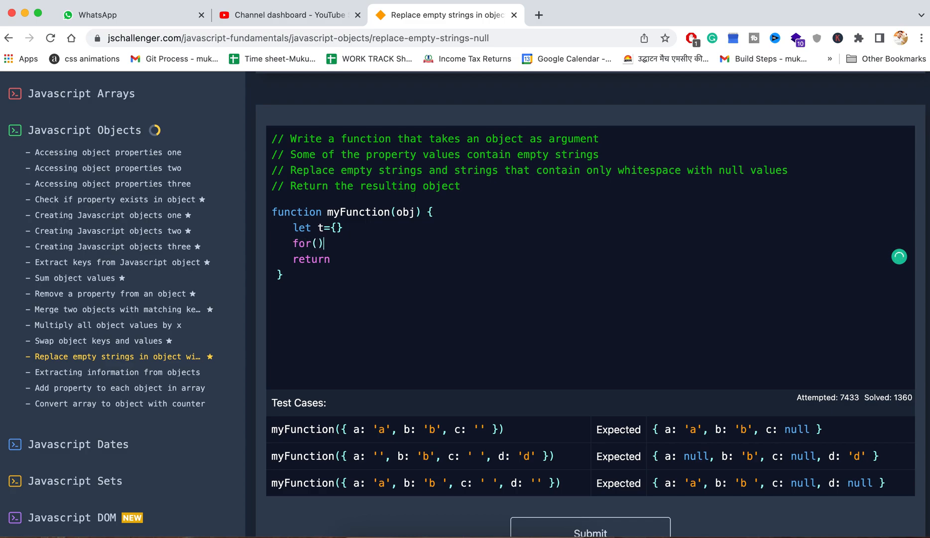
text(let)
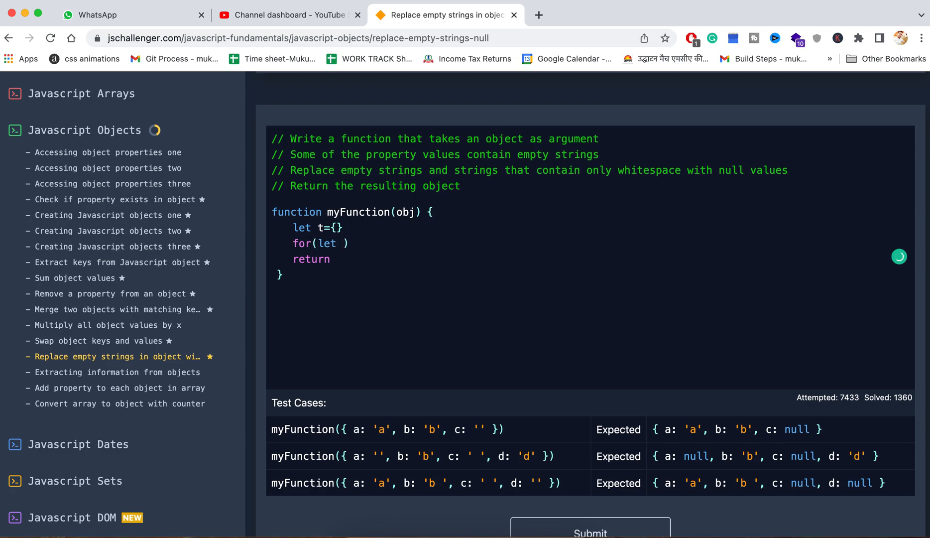
text(i in obj)
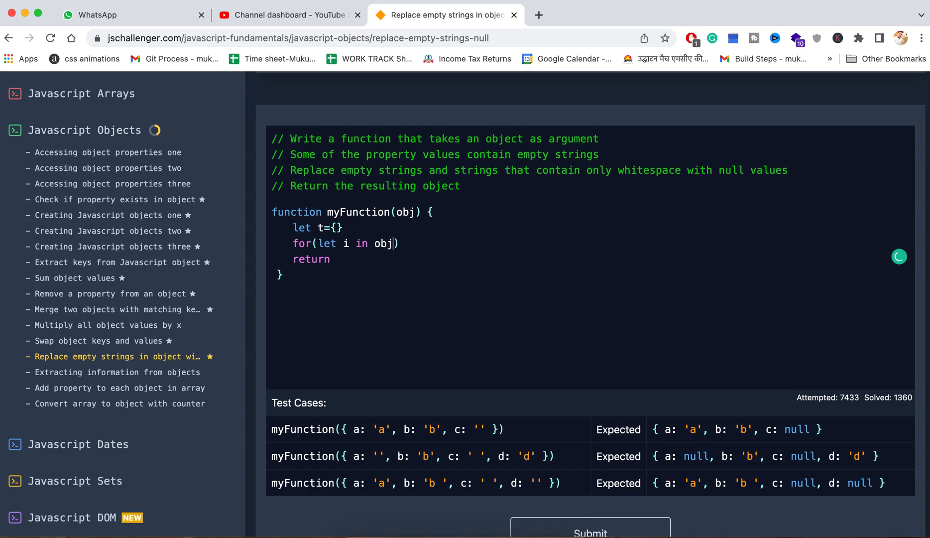
text({)
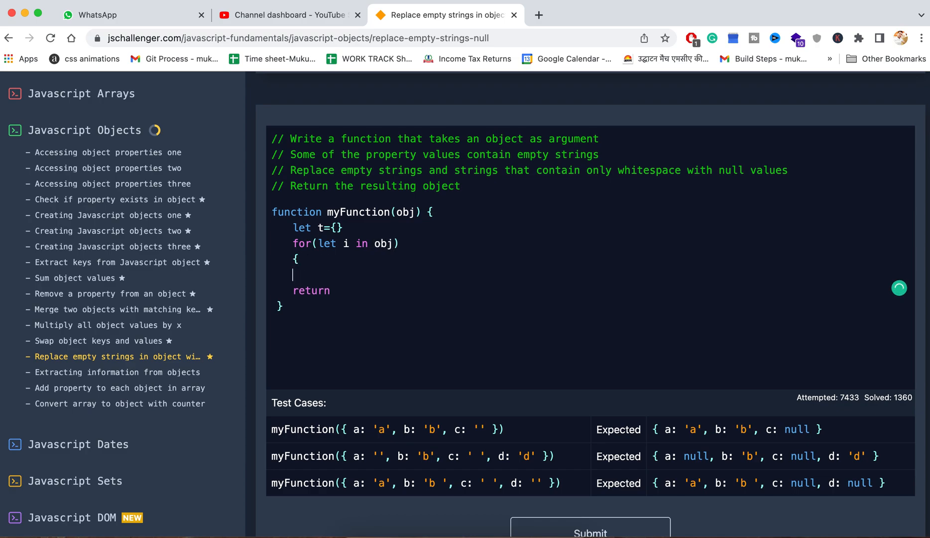
text(})
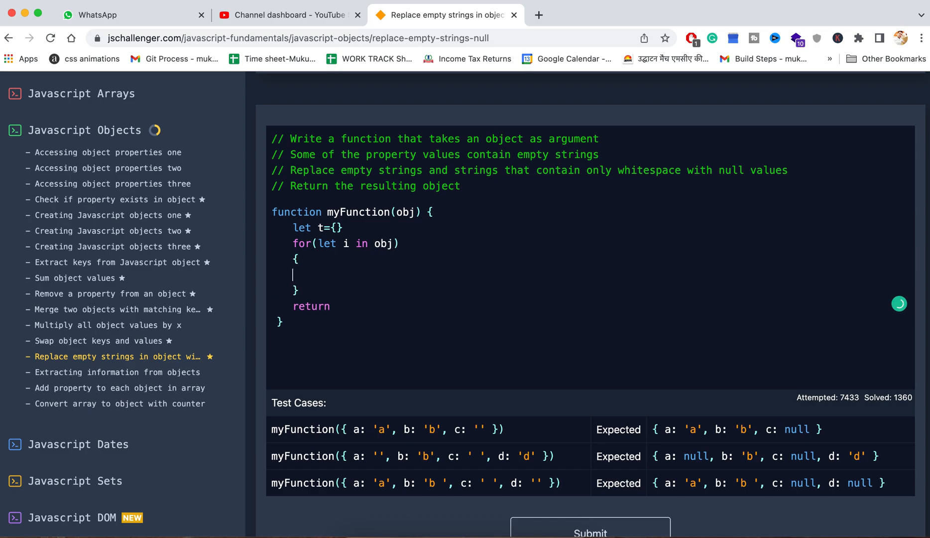
Step: Write t[i]=obj[i]==''?null:obj[i] as the loop body to null empty strings
text(t[])
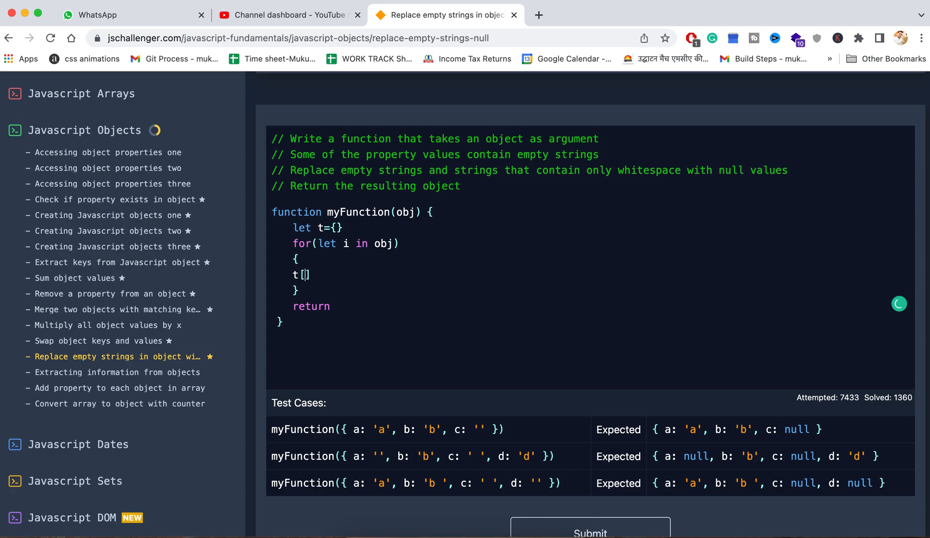
text(i)
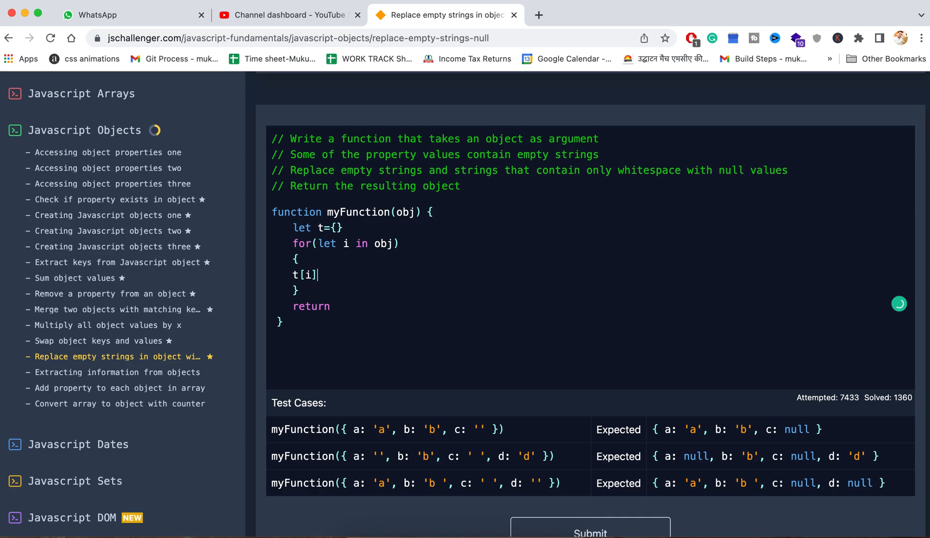
text(=)
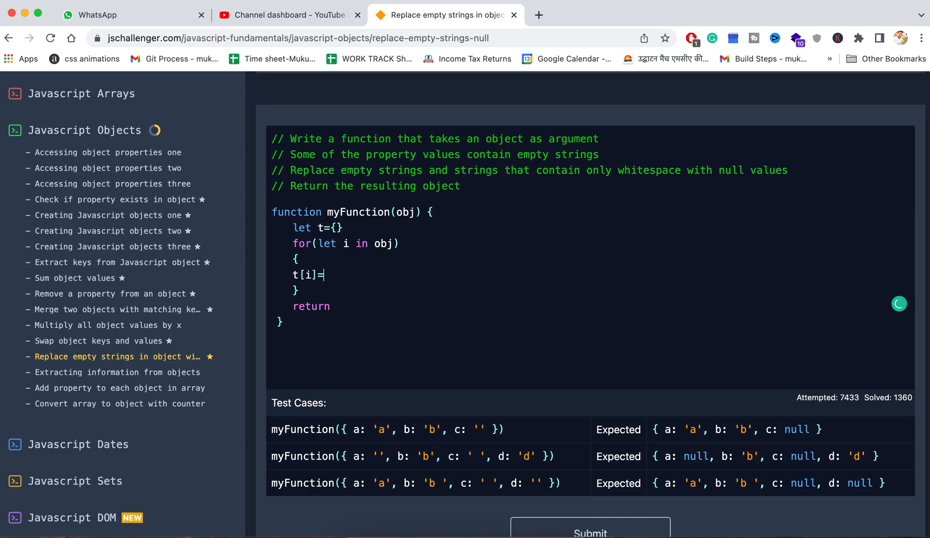
text(obj)
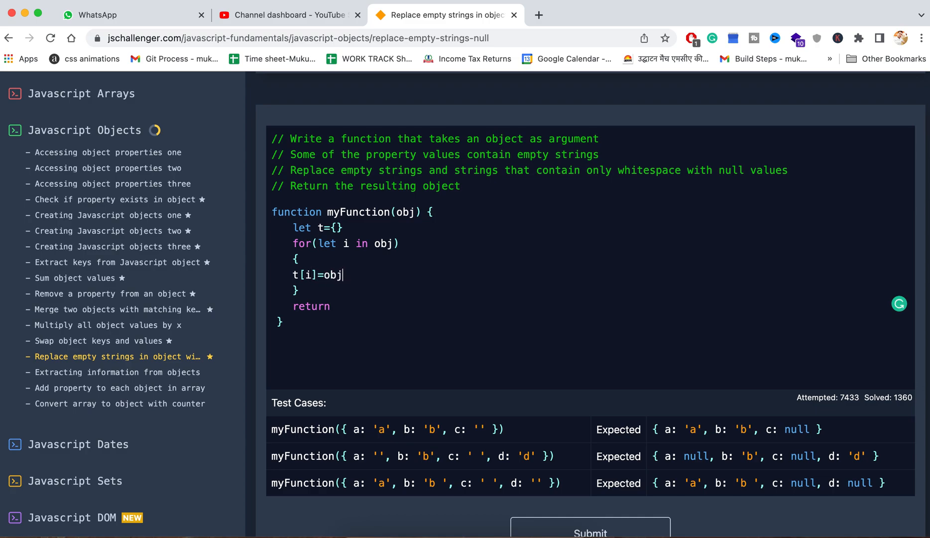
text([])
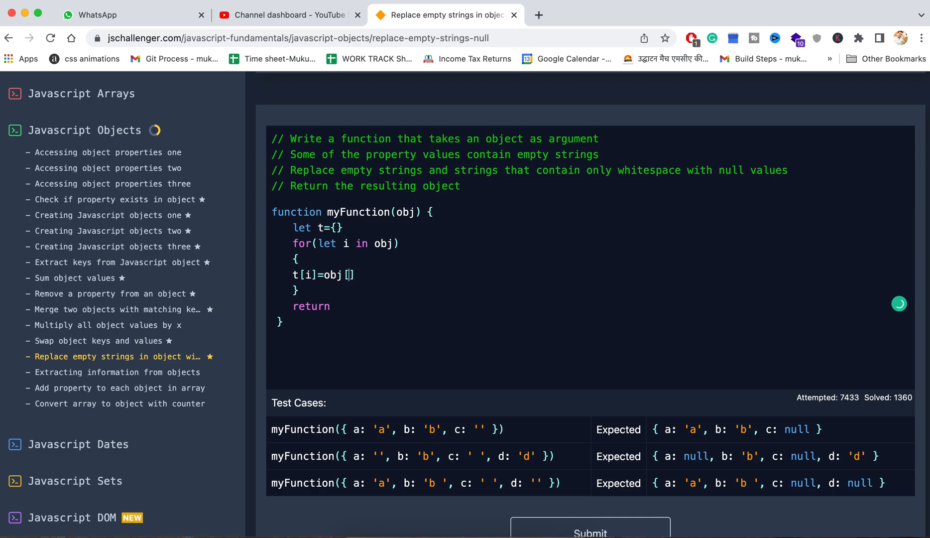
text(i]==)
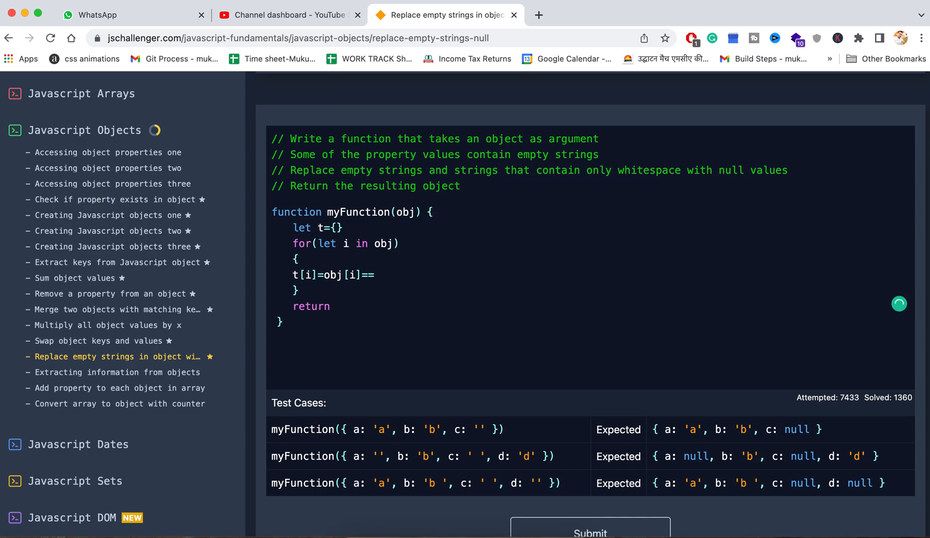
text('')
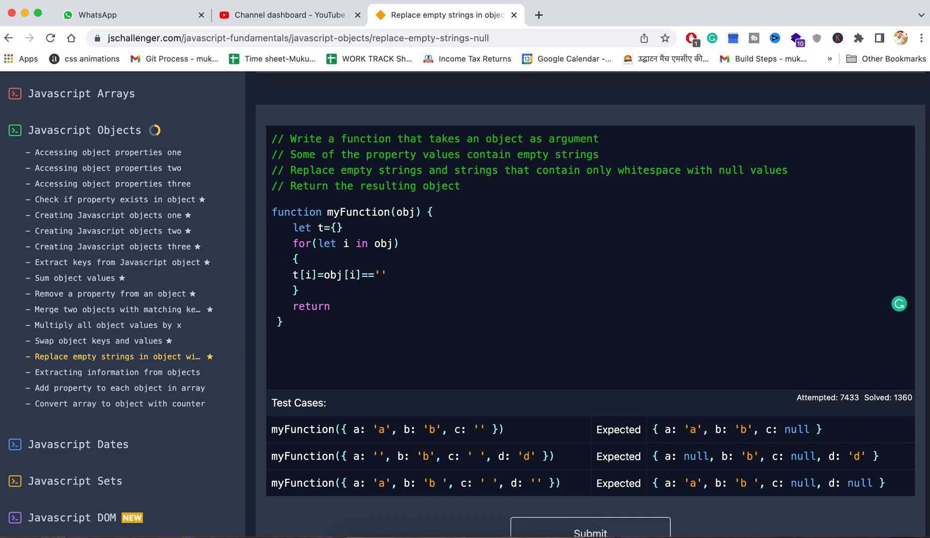
text(?nul)
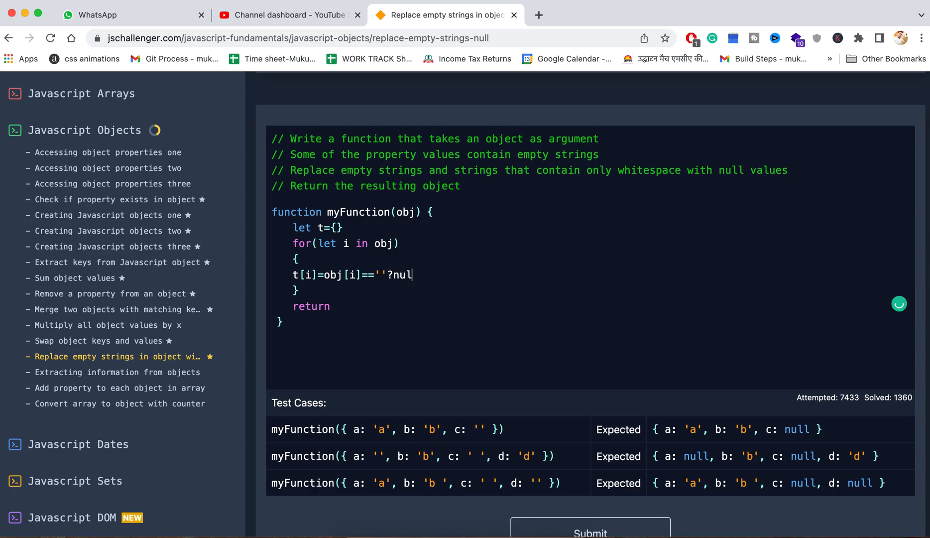
text(l:)
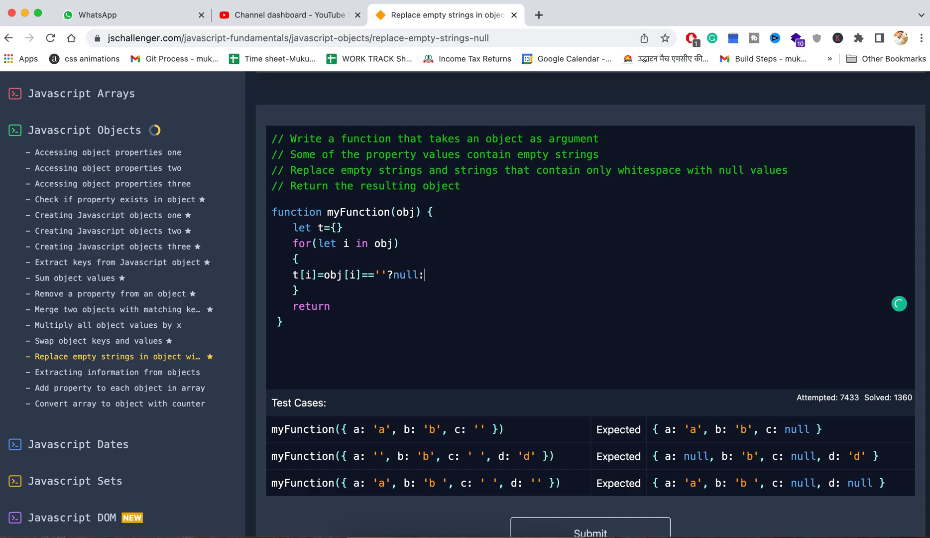
text(obj)
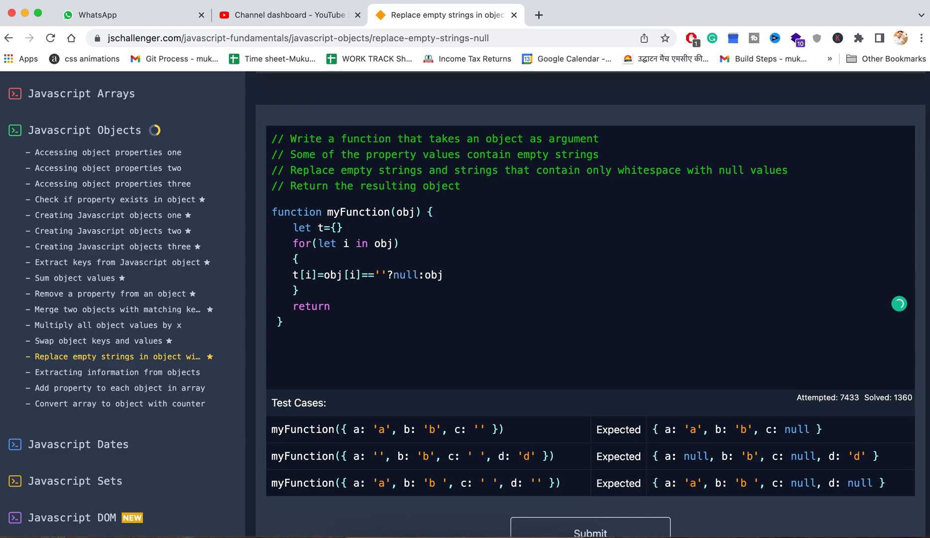
text([i])
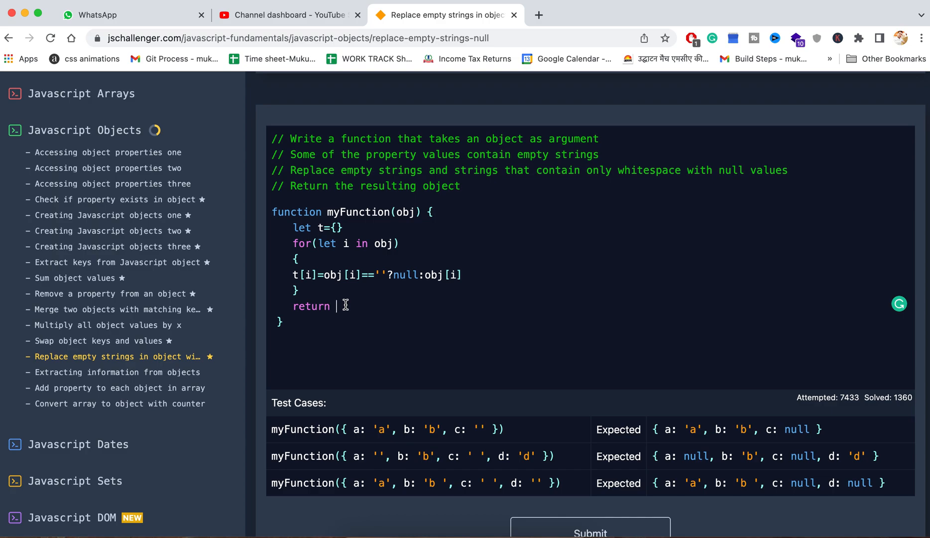
Step: Submit, dismiss the failed-tests message, and add console.log(t) to the function
click(589, 530)
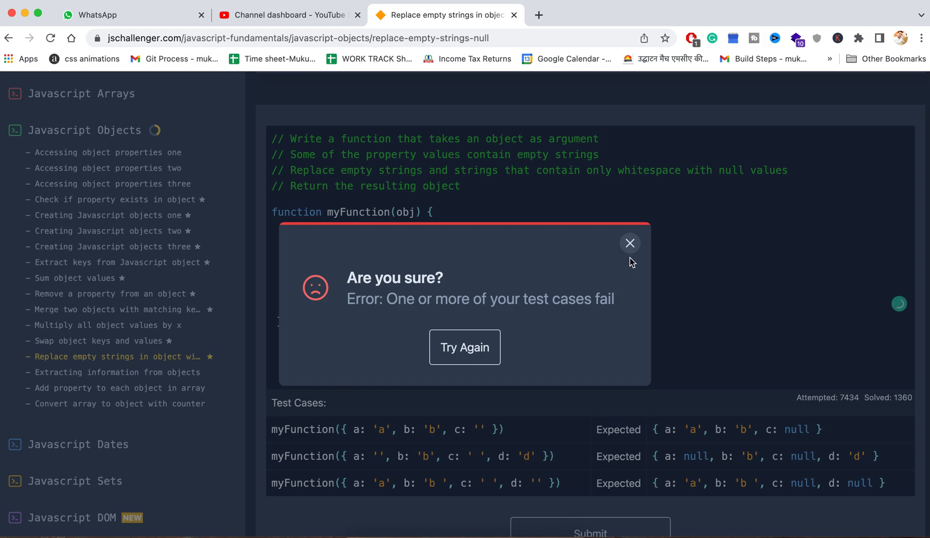
click(629, 243)
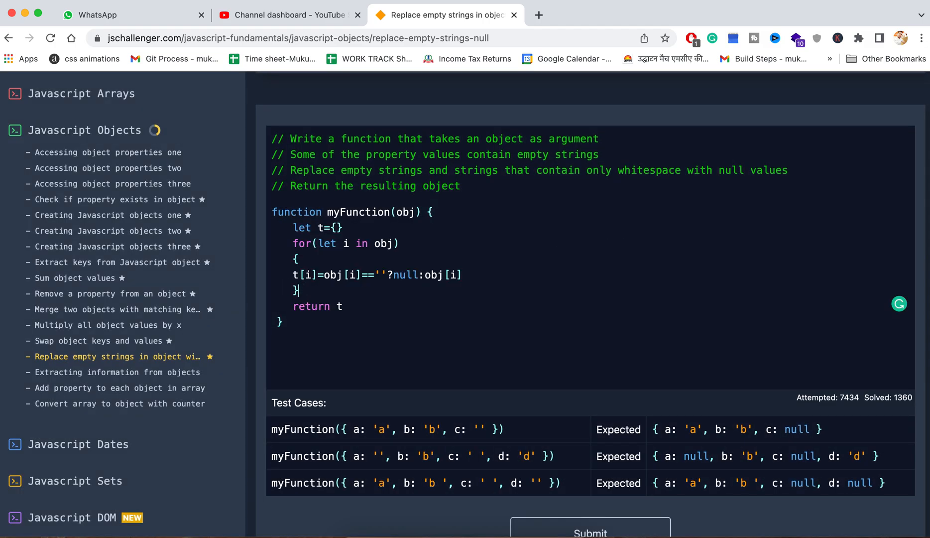
text(console)
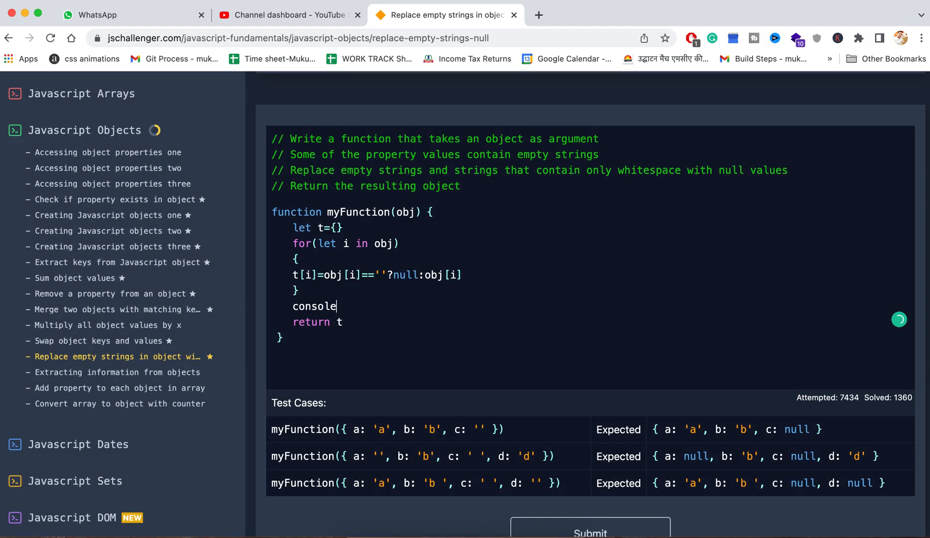
text(.log())
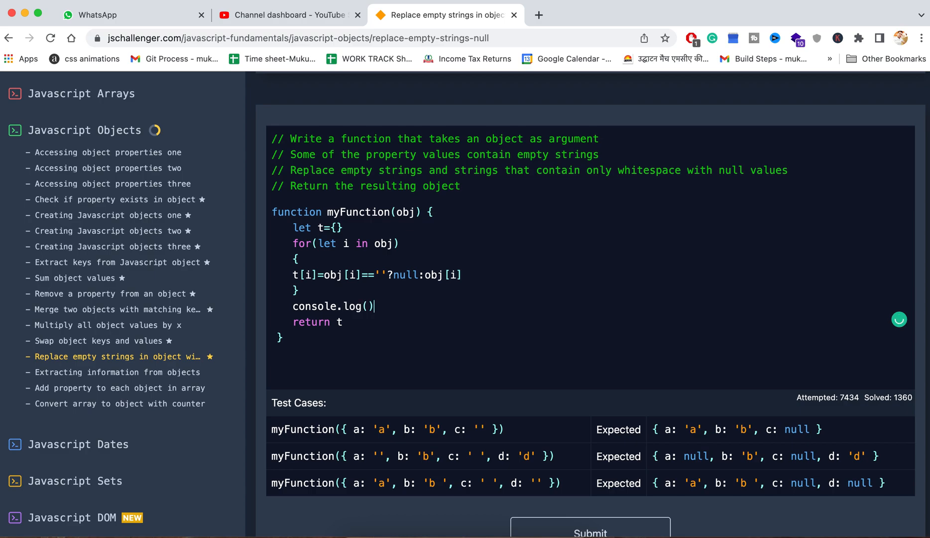
text(t)
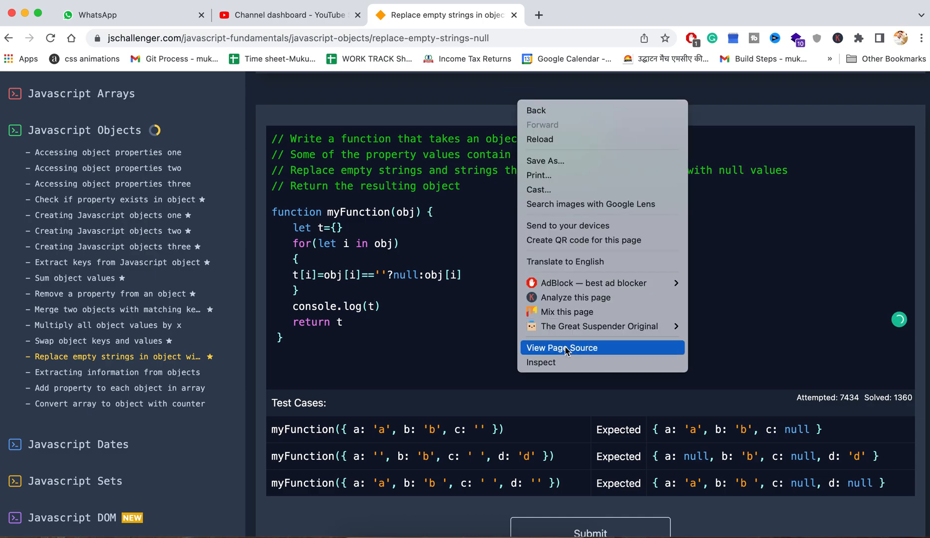
click(541, 362)
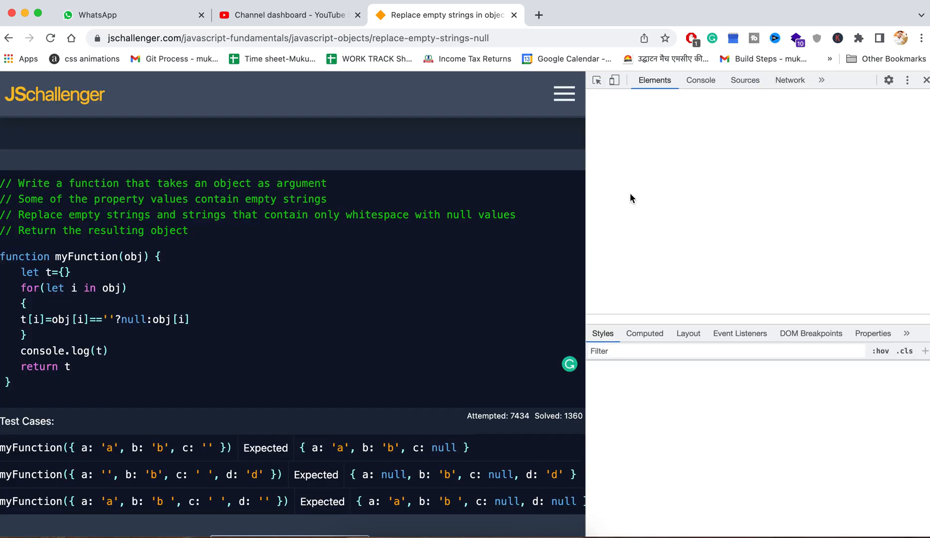
click(700, 80)
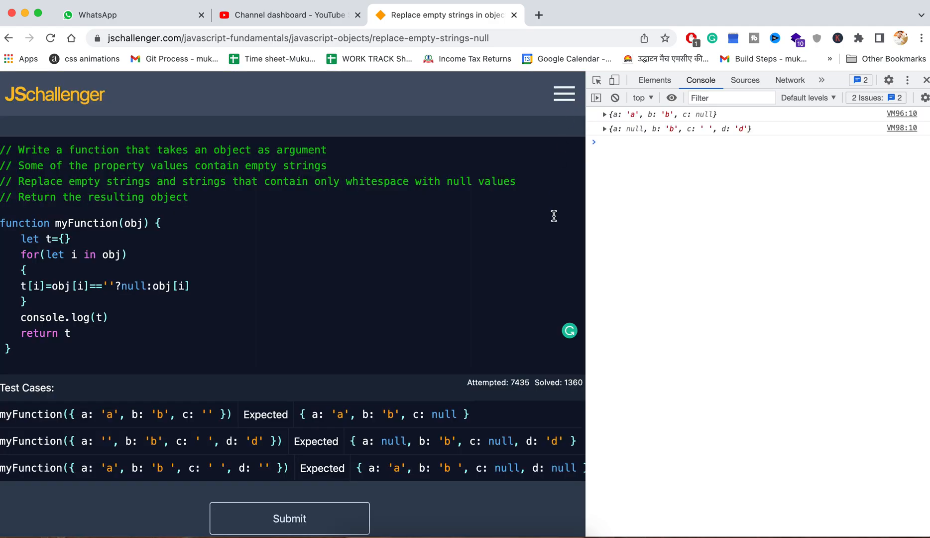
mouse_move(703, 133)
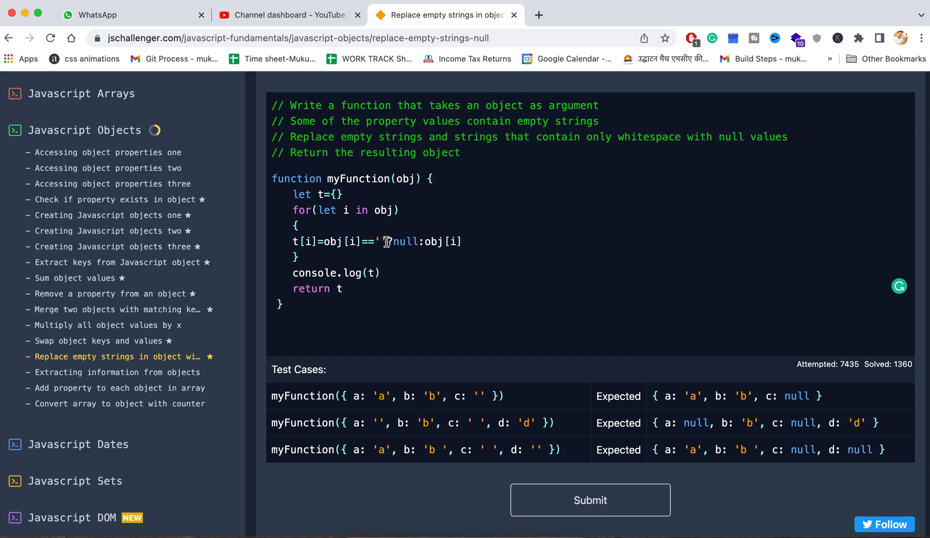
Step: Try wrapping obj[i] as trim(obj[i]), submit, and dismiss the 'trim is not defined' error
text(()
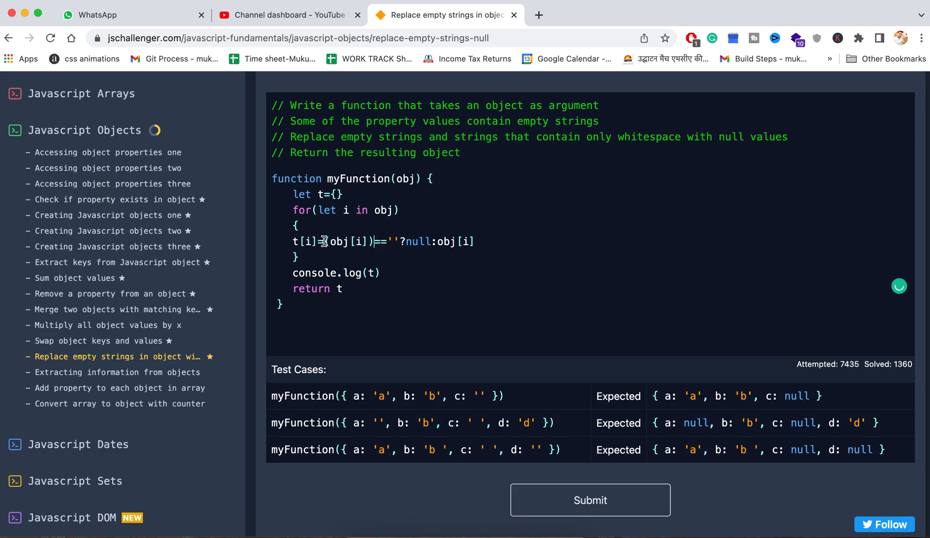
text(trim)
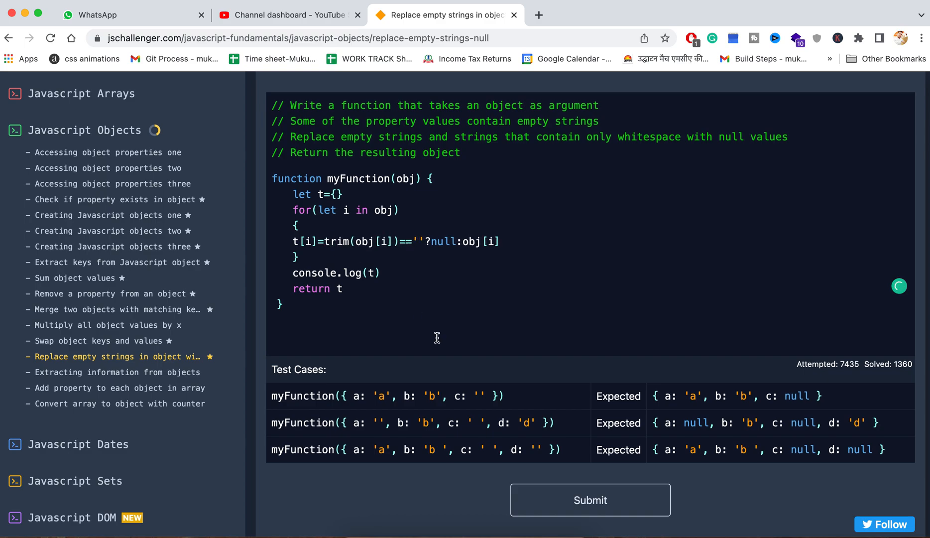
click(590, 498)
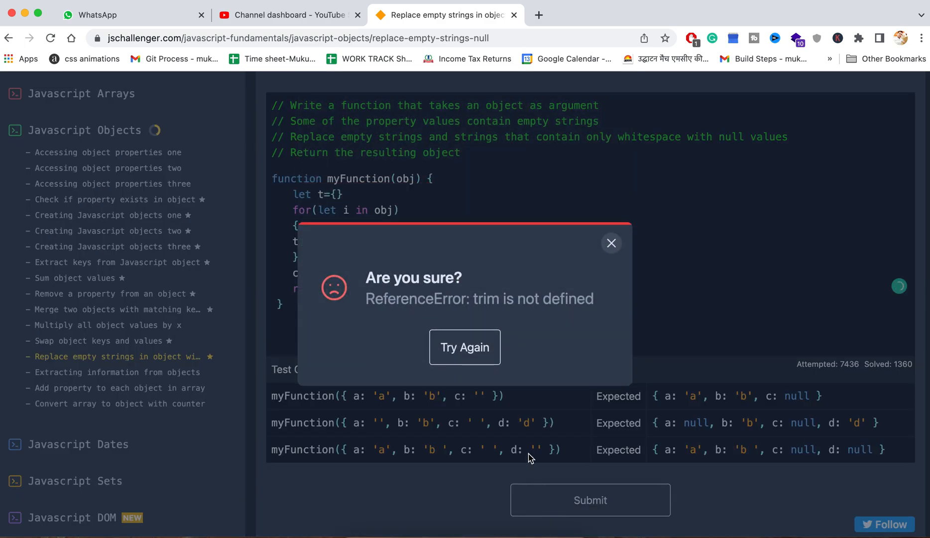
click(612, 243)
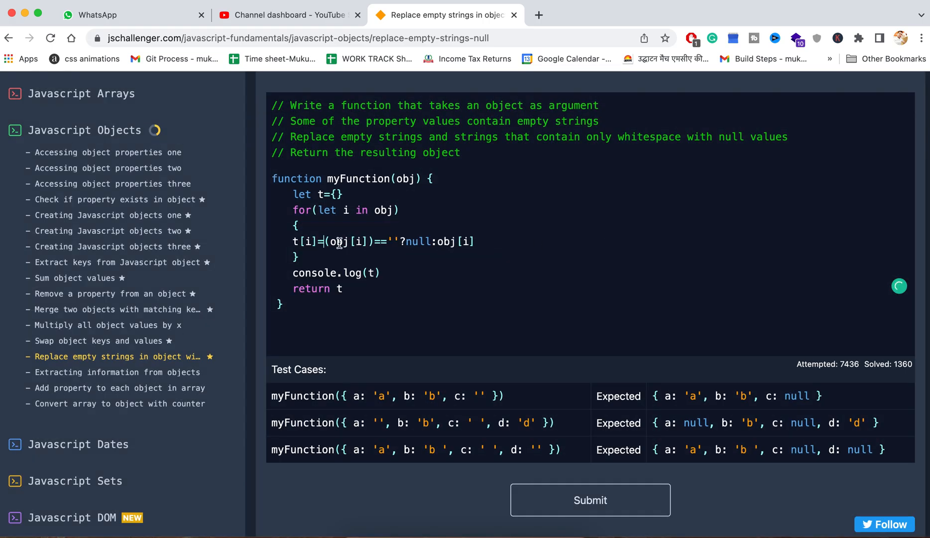
Step: Change the check to (obj[i]).trim()=='' and submit so all test cases pass
text(.)
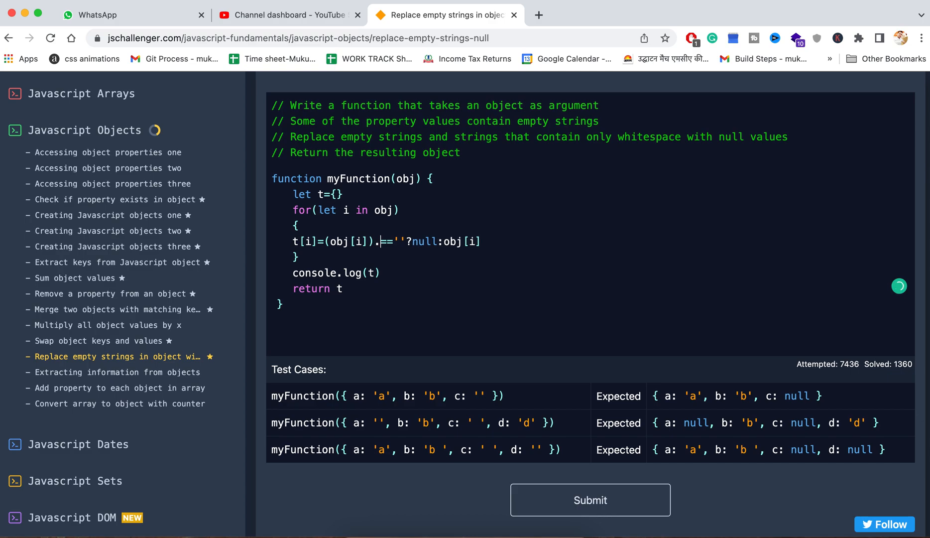
text(trim())
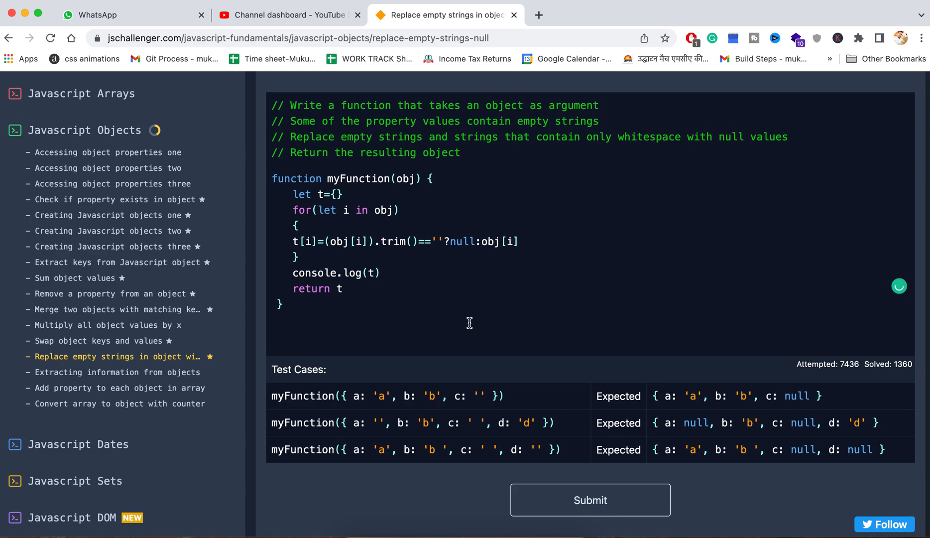
click(588, 499)
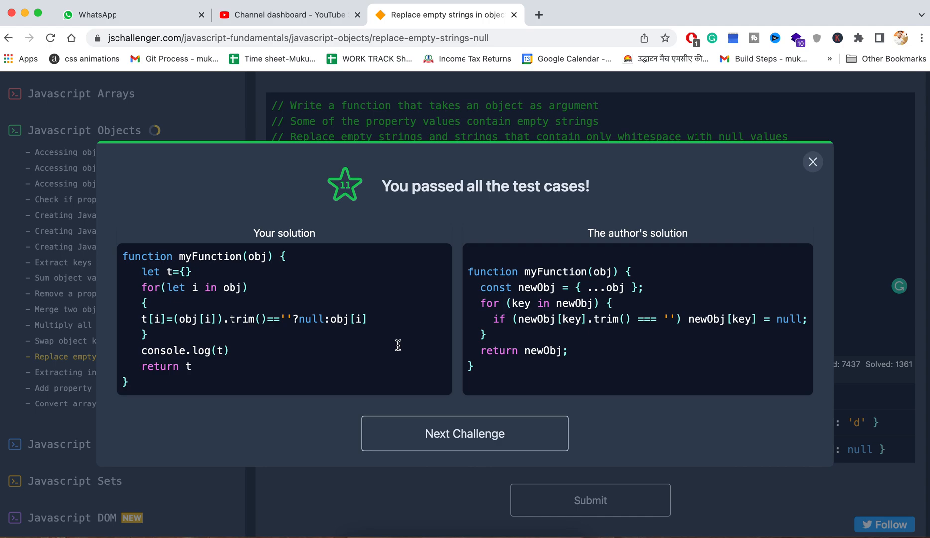
mouse_move(297, 318)
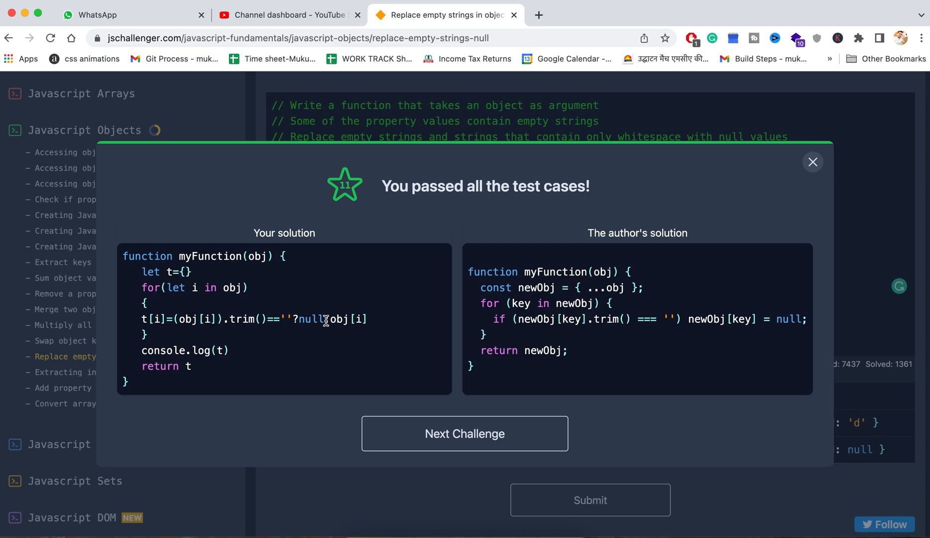
Step: Select obj[i] in the passing solution beside the author's version
double_click(349, 319)
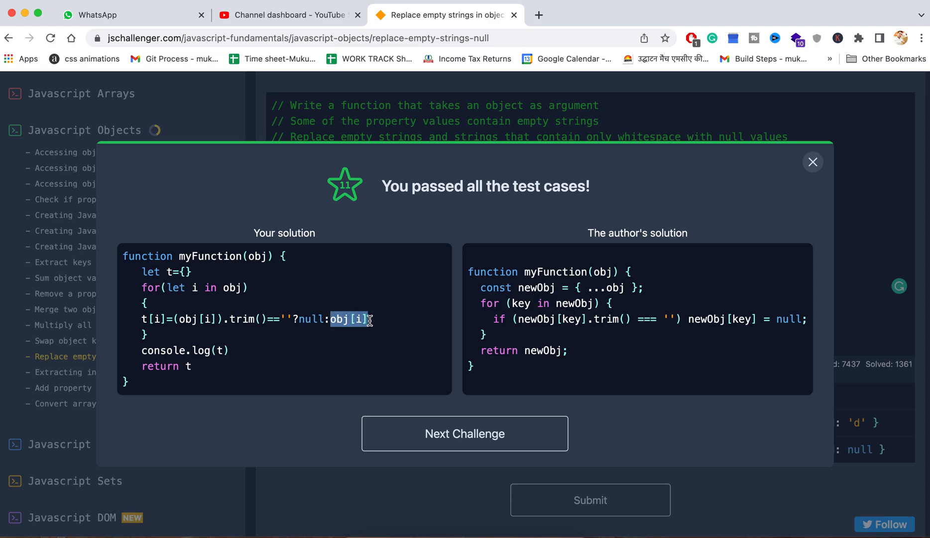